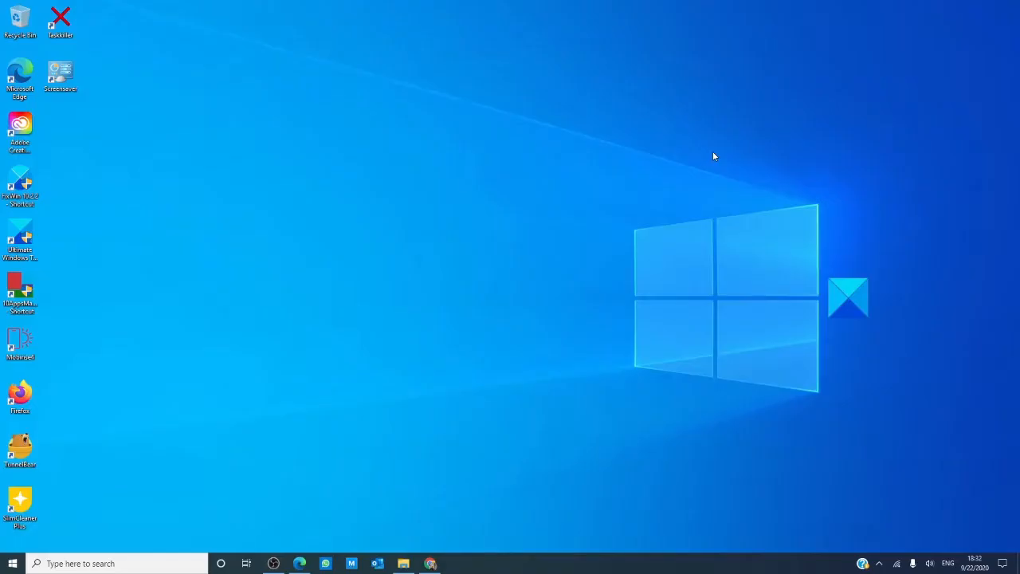
mouse_move(395, 335)
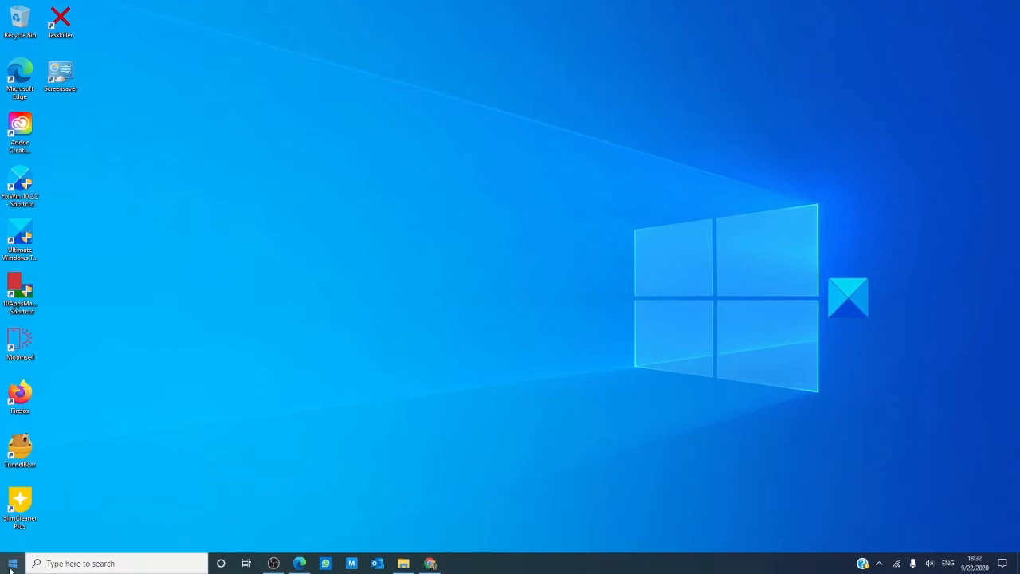
Find Notepad under Windows Accessories in the Start menu and bring up its pinning options.
click(12, 563)
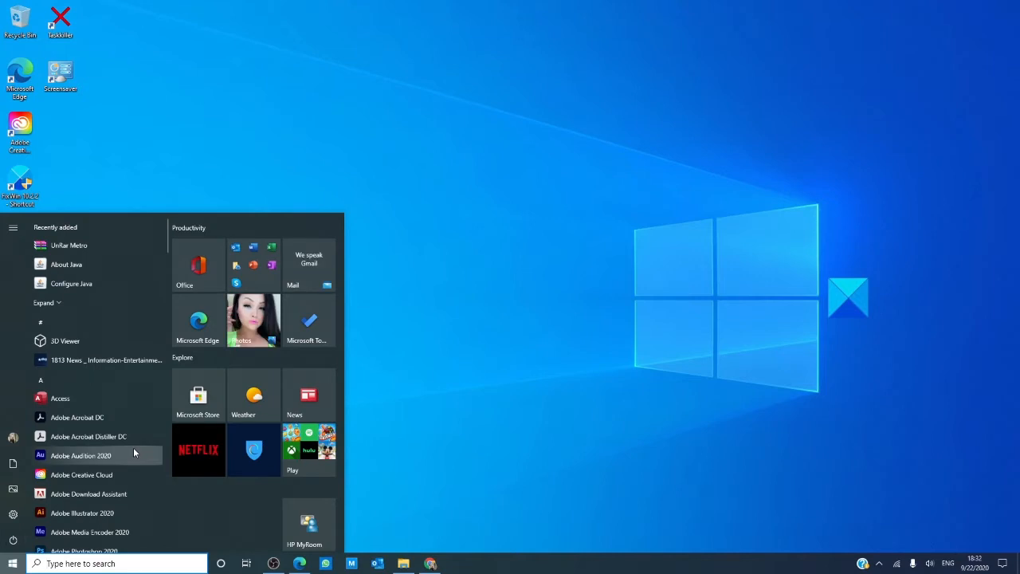
scroll(down, 3)
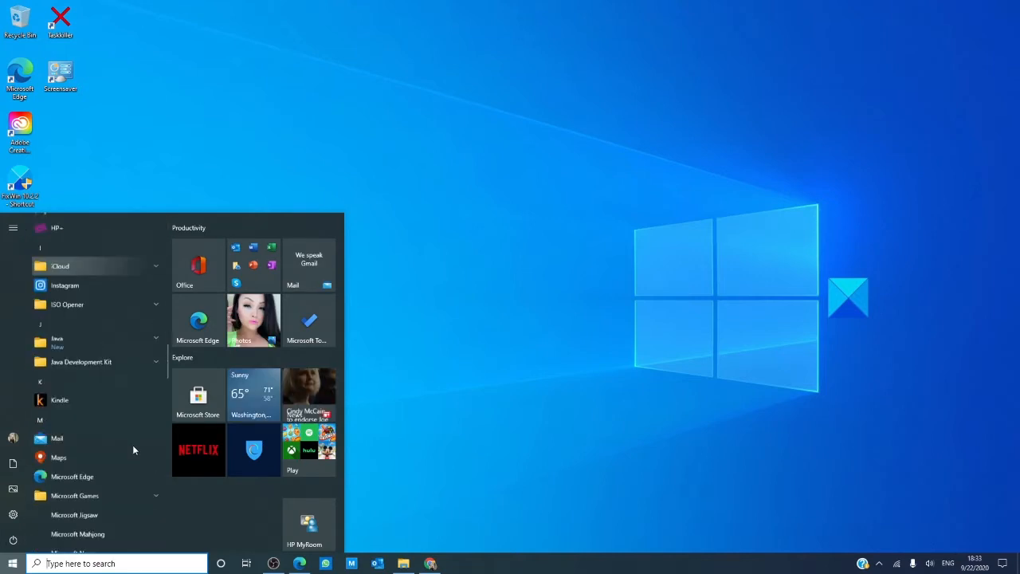
scroll(down, 3)
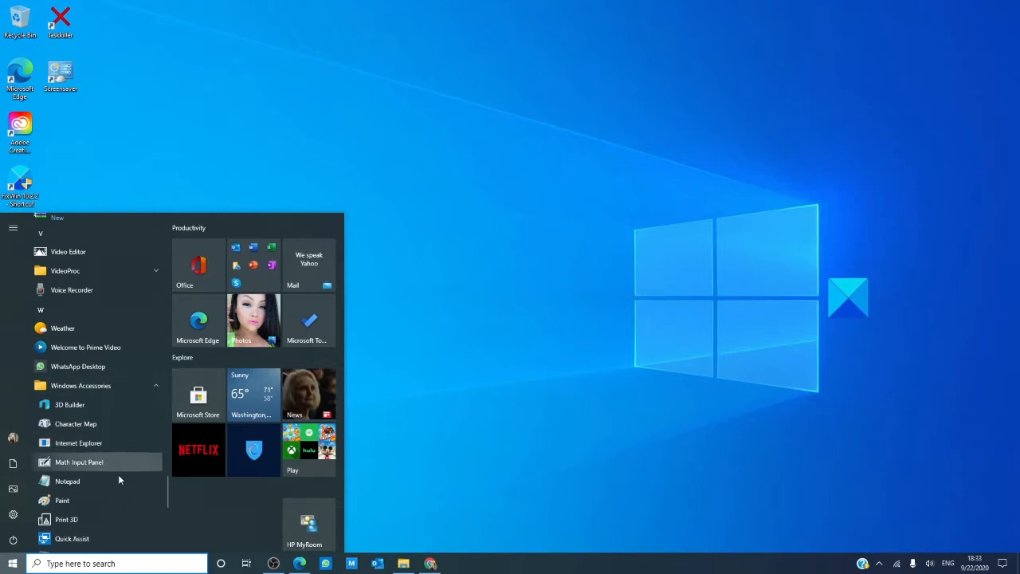
mouse_move(118, 481)
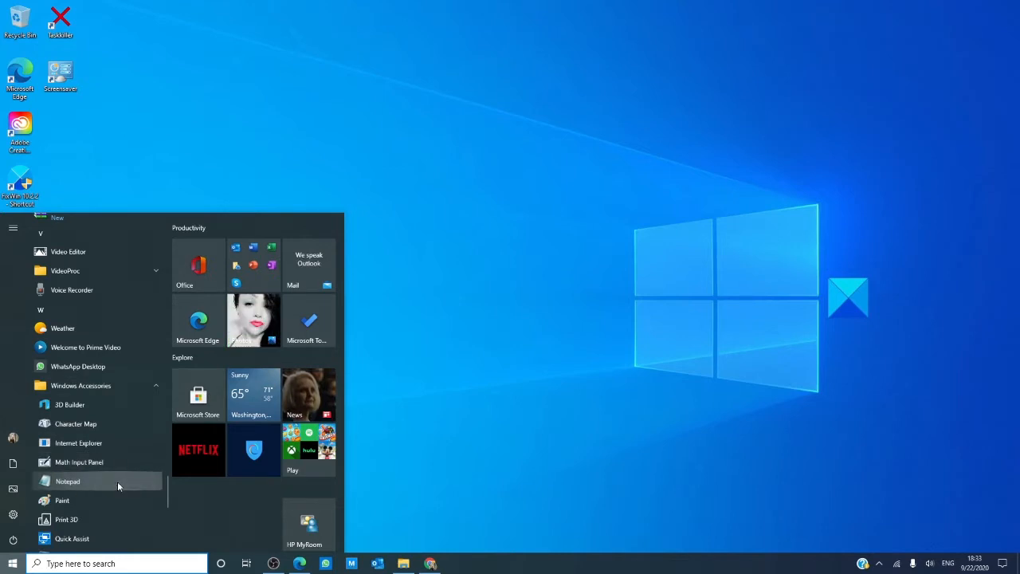
right_click(67, 480)
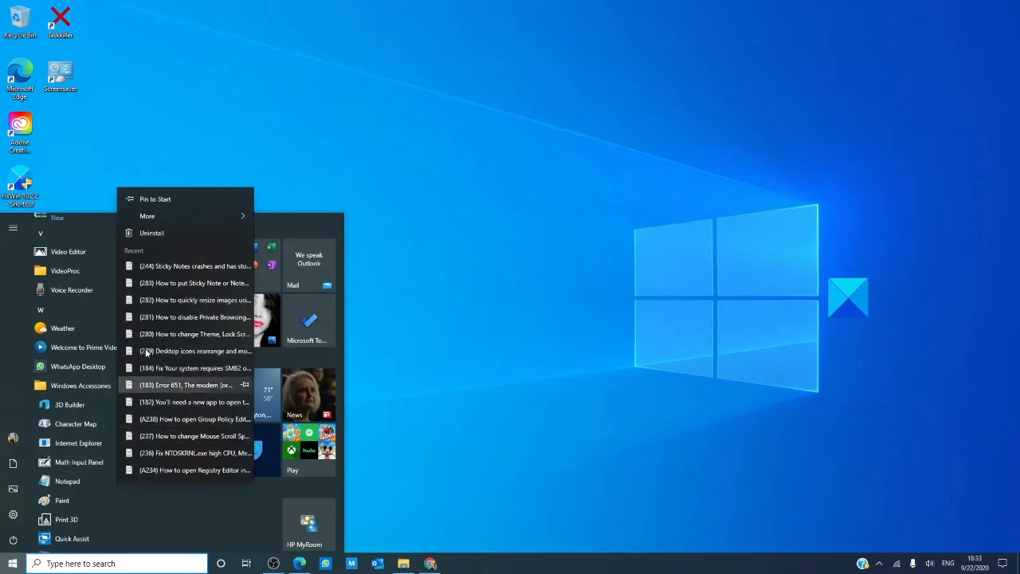
mouse_move(155, 198)
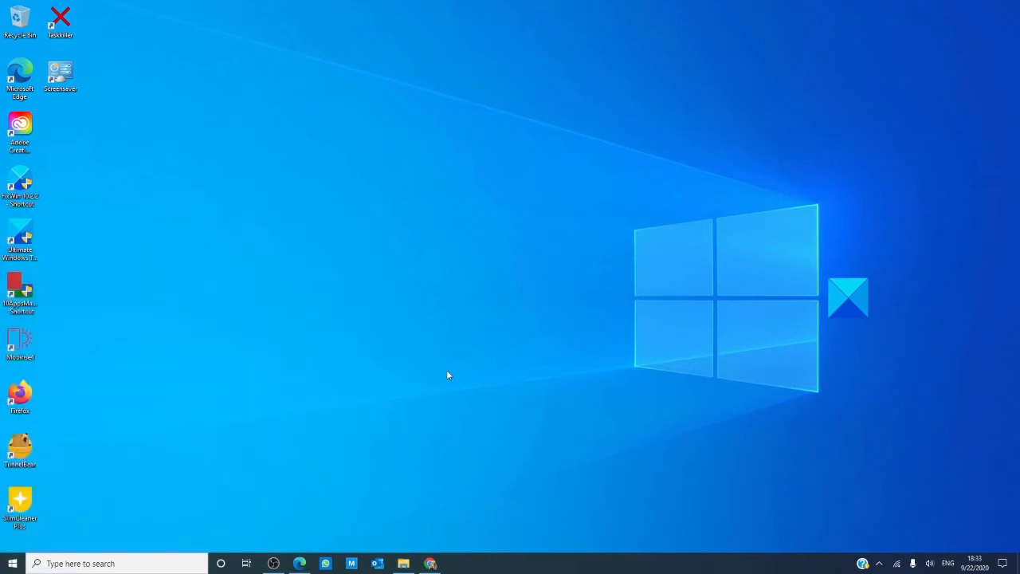
mouse_move(403, 563)
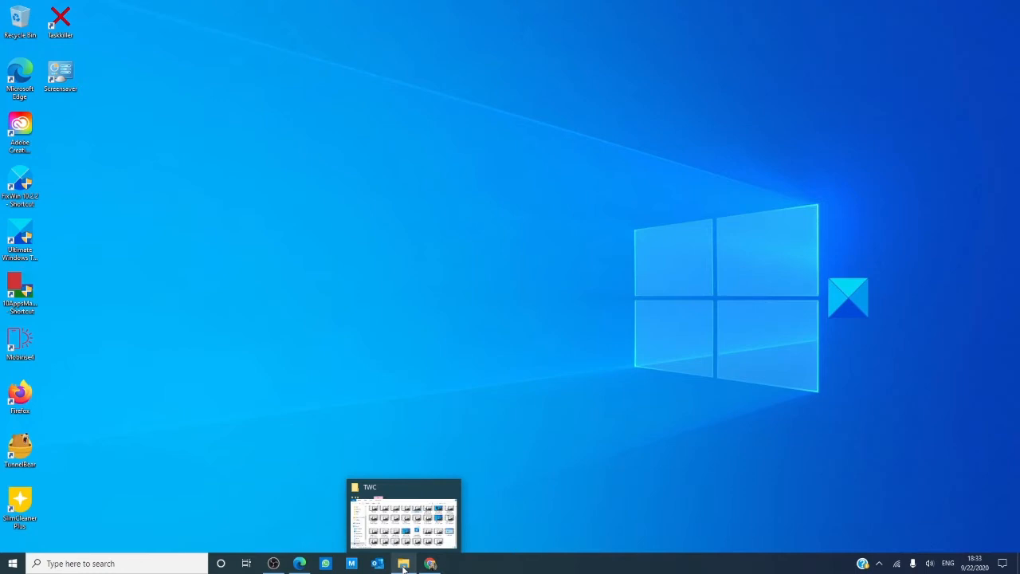
Browse File Explorer to C:\ProgramData\Microsoft\Windows.
click(403, 514)
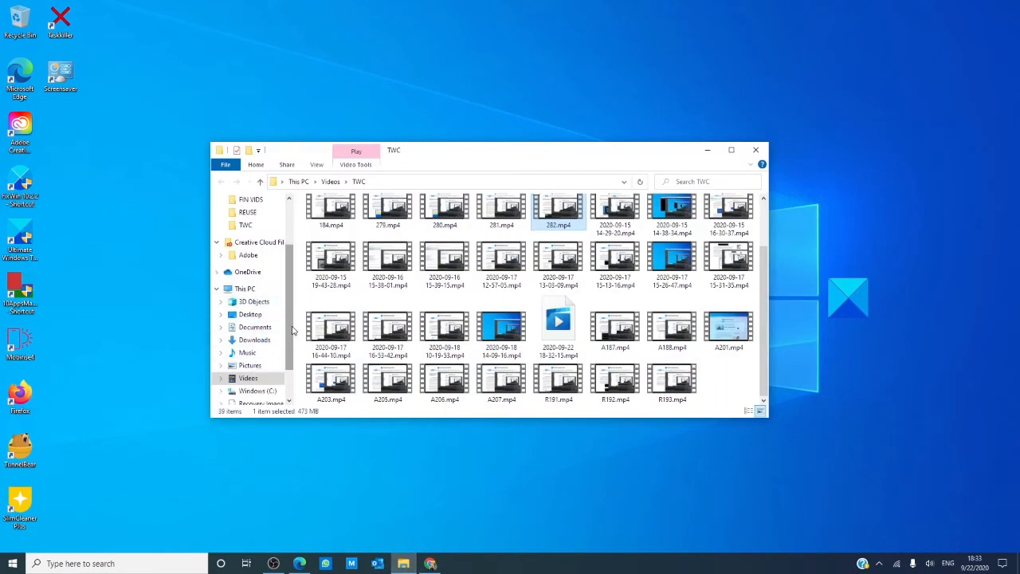
click(259, 352)
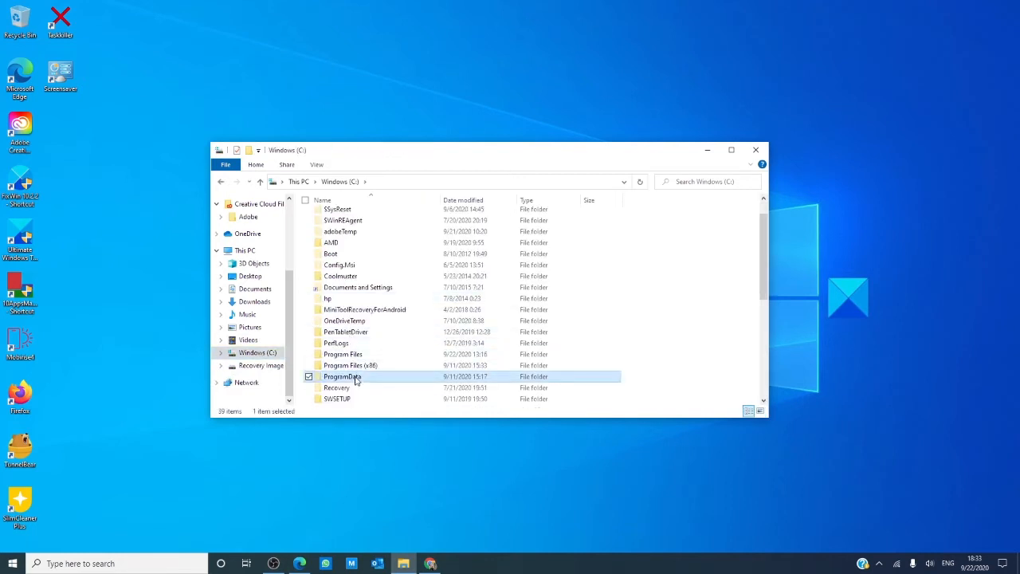
double_click(342, 376)
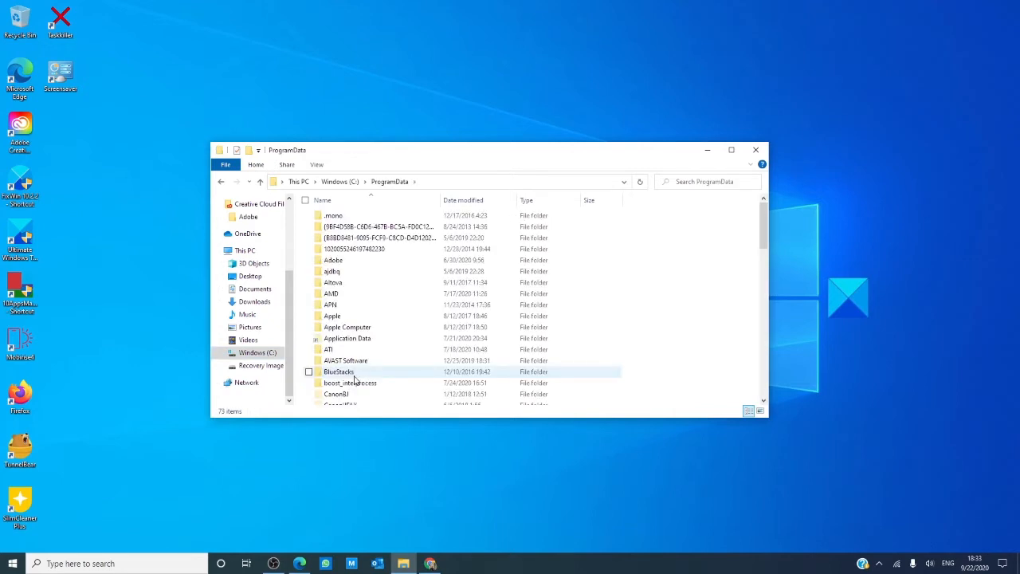
scroll(down, 3)
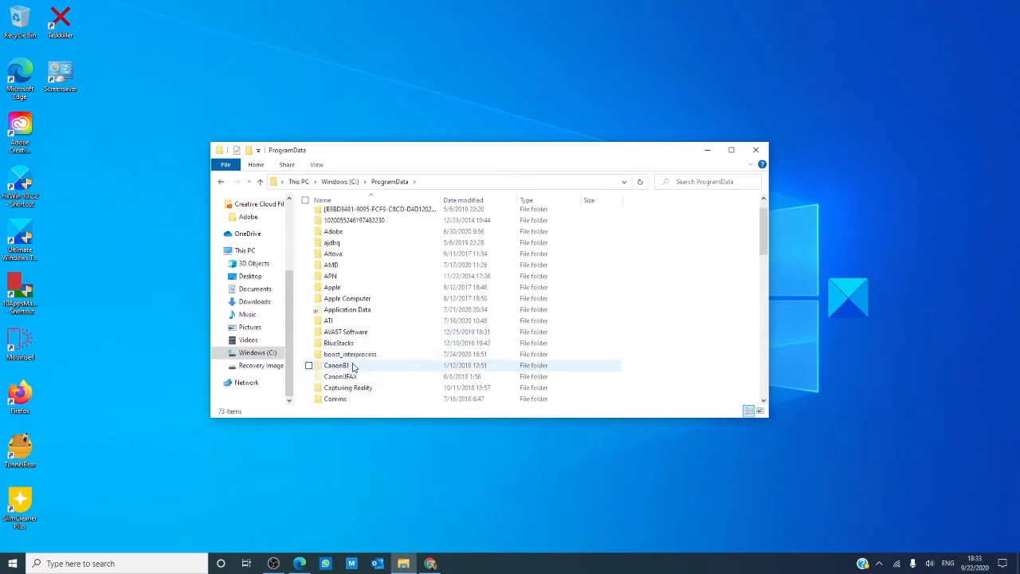
scroll(down, 3)
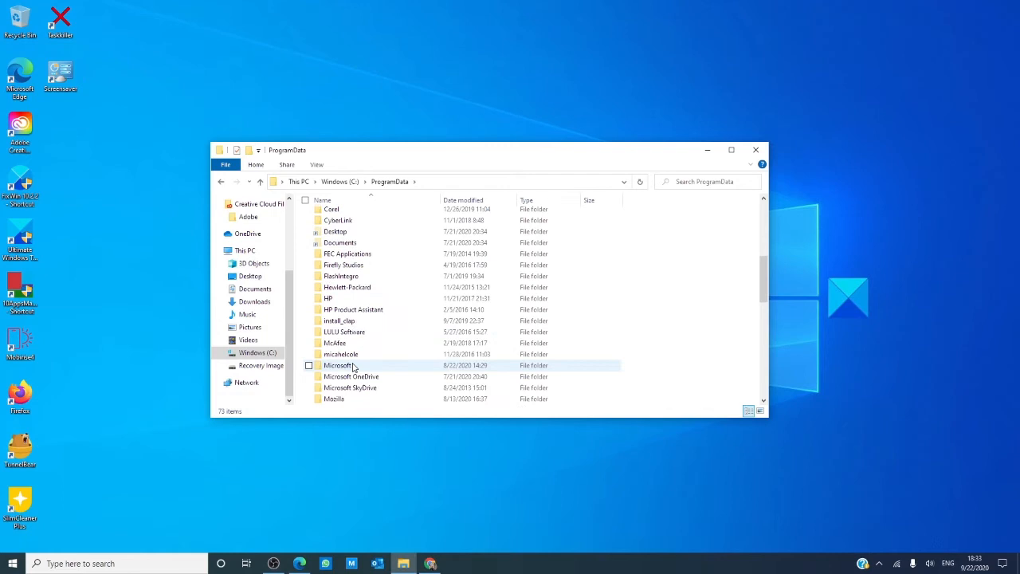
double_click(339, 365)
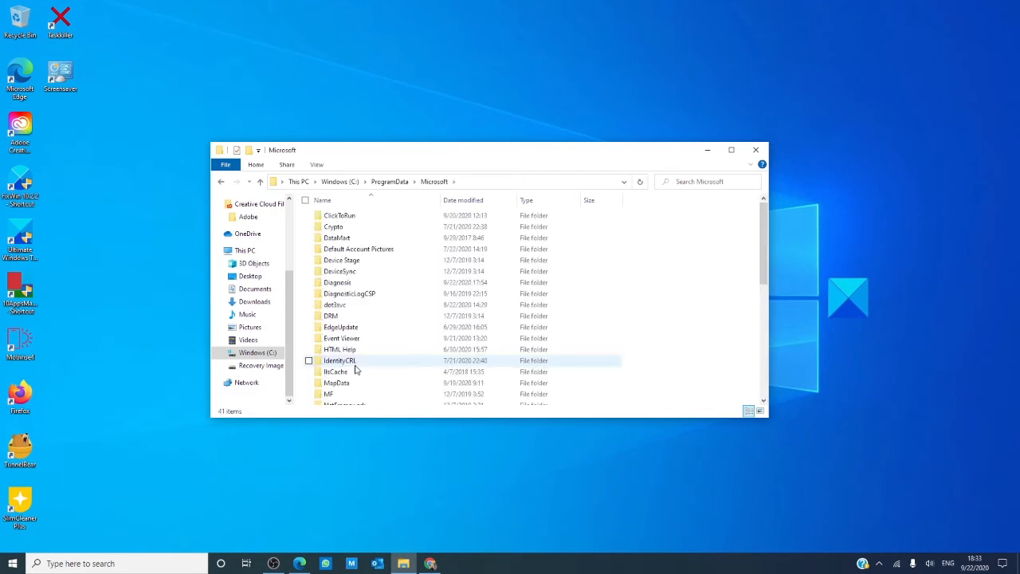
scroll(down, 3)
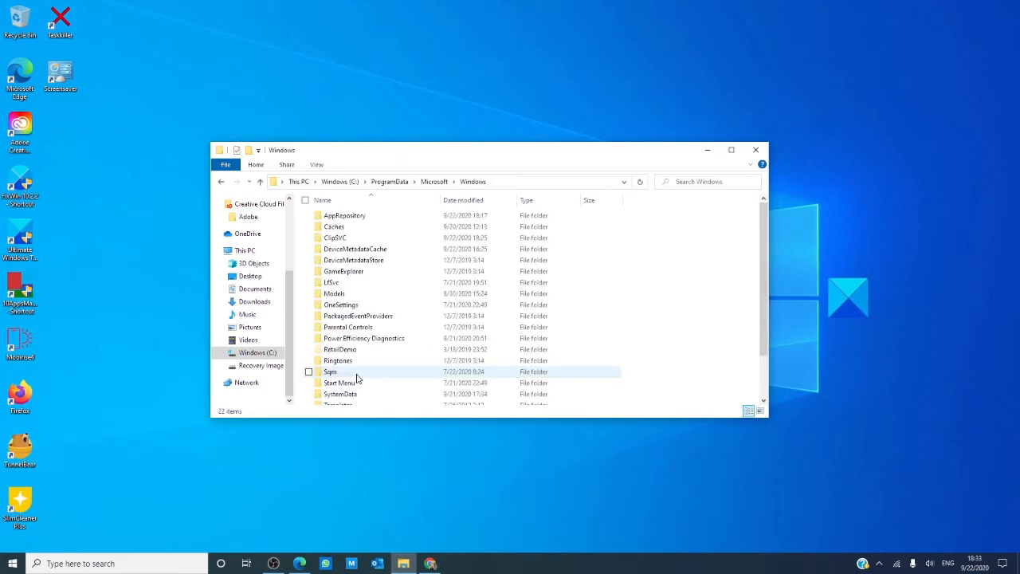
mouse_move(357, 382)
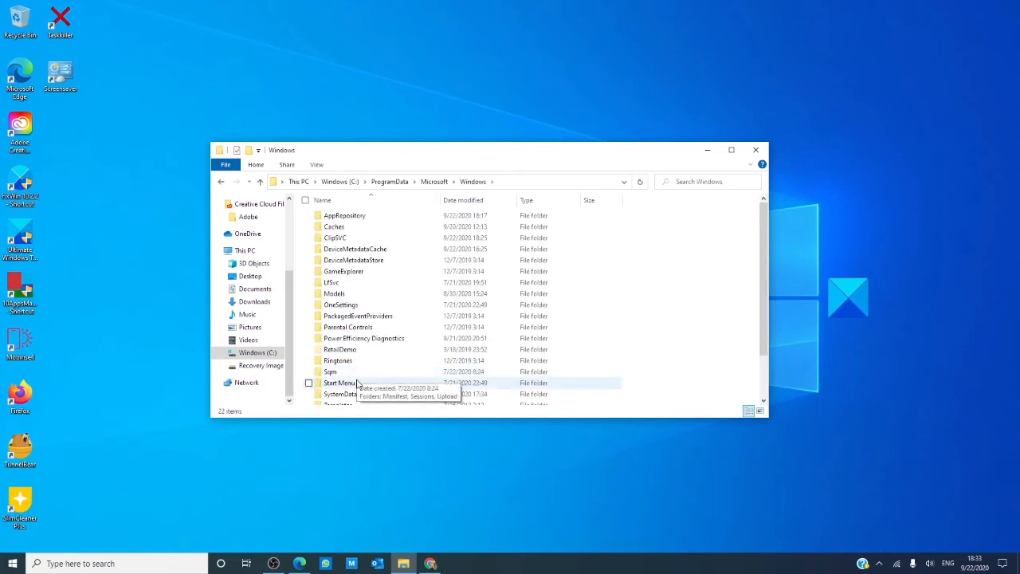
Go into Start Menu\Programs\Windows Accessories to list the Notepad, Paint and WordPad shortcuts.
double_click(339, 383)
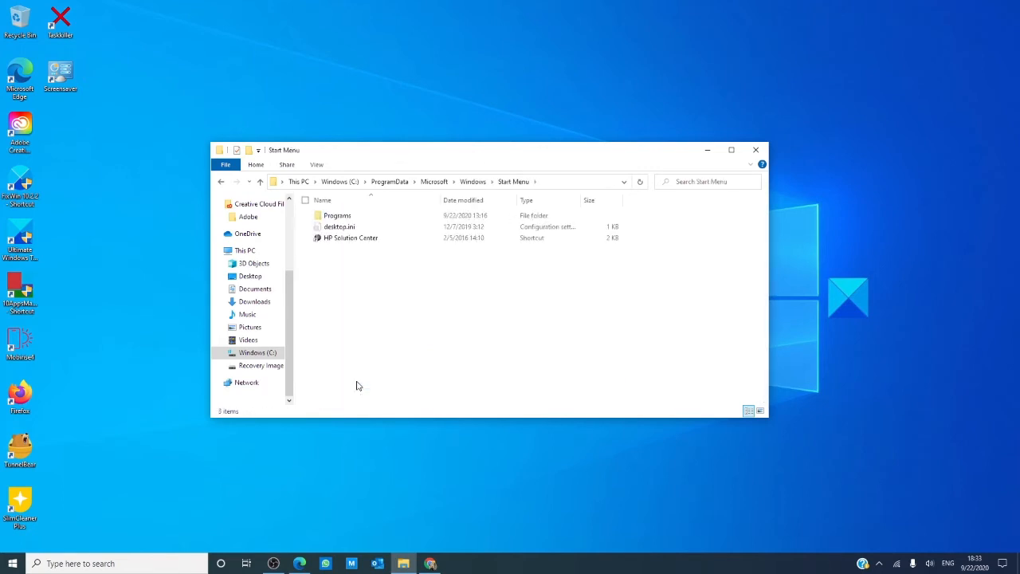
double_click(336, 215)
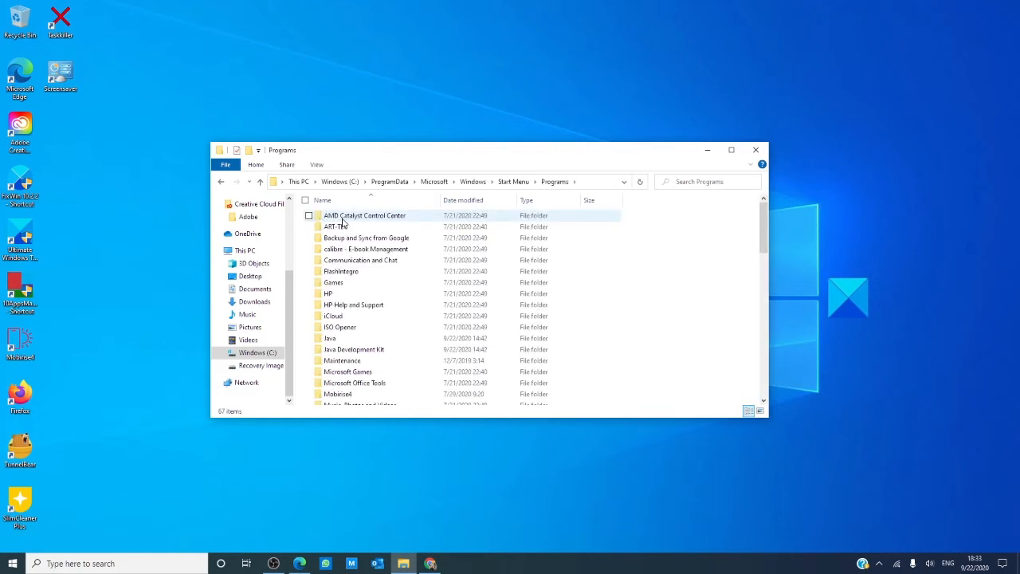
scroll(down, 3)
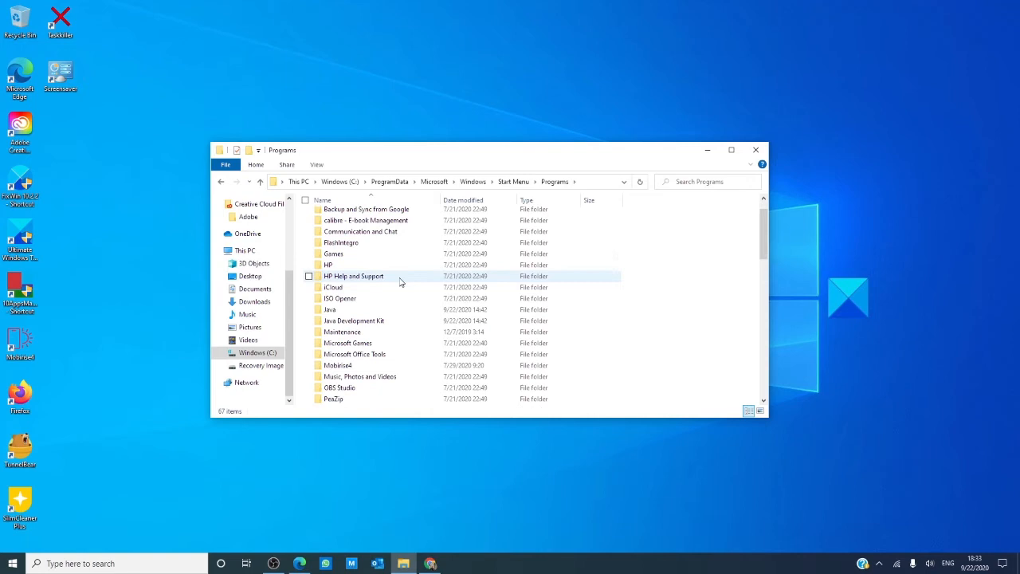
scroll(down, 3)
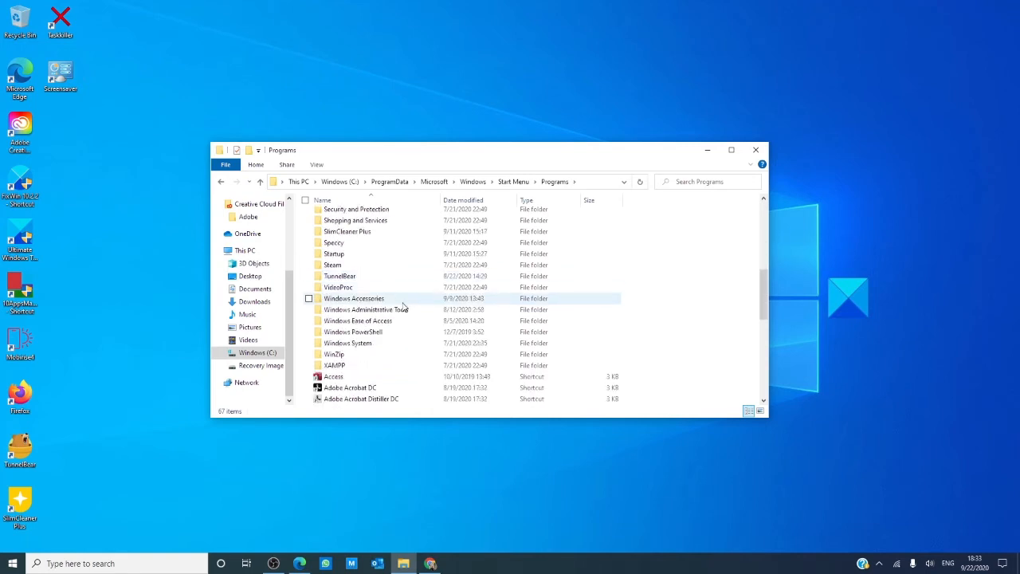
double_click(354, 298)
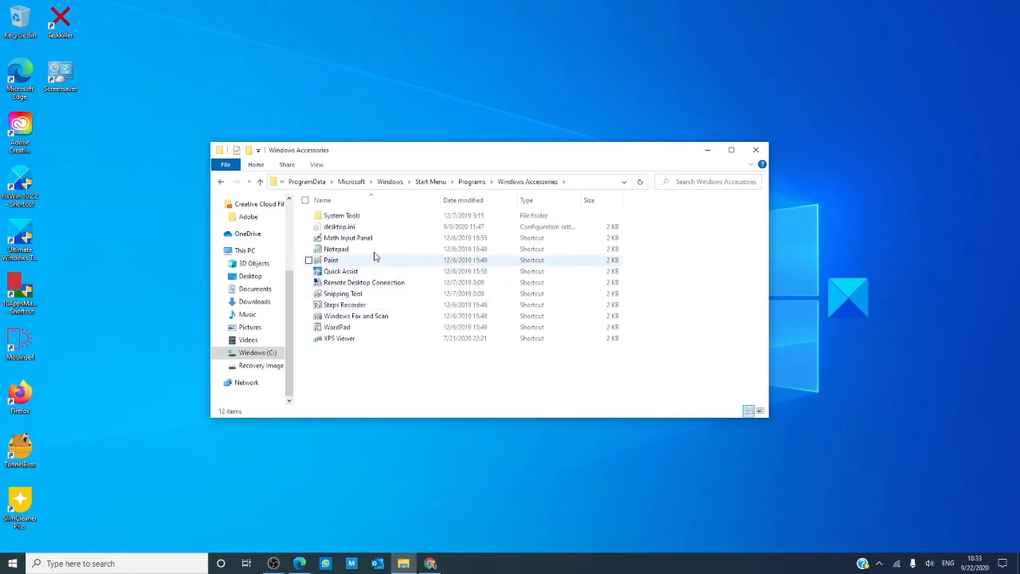
mouse_move(336, 249)
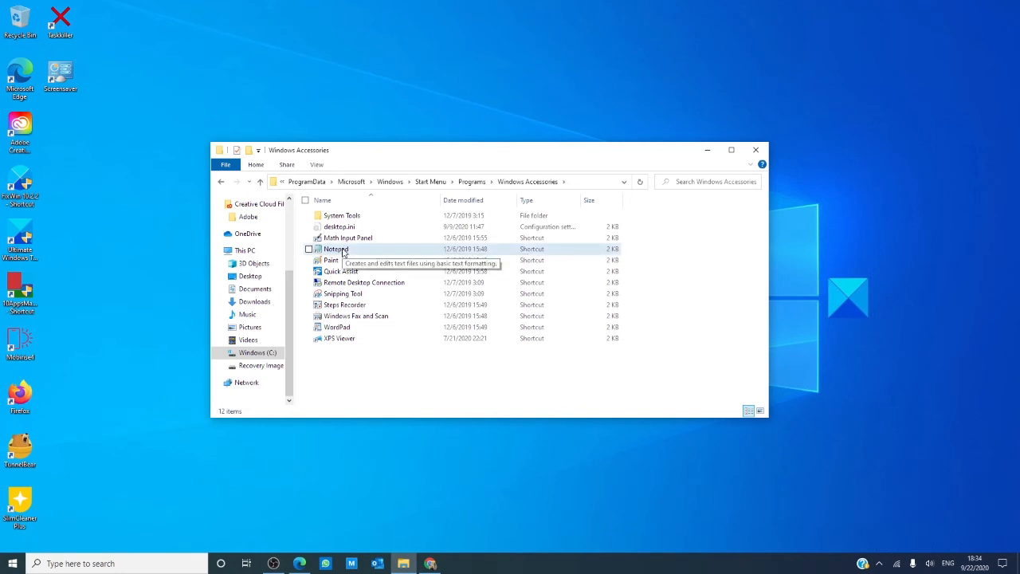
Send the Notepad shortcut to the desktop with Send to > Desktop (create shortcut).
right_click(335, 249)
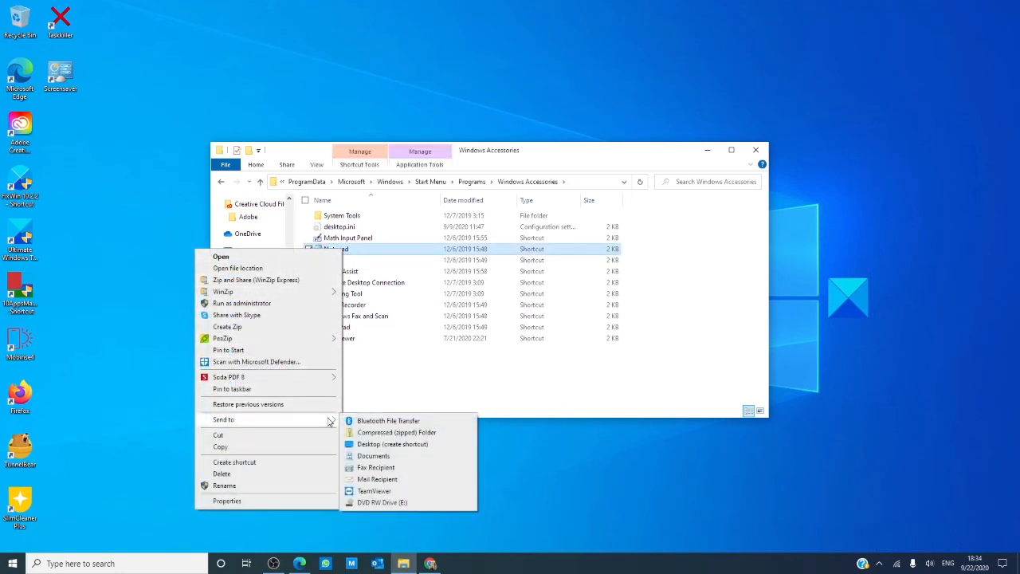
click(391, 444)
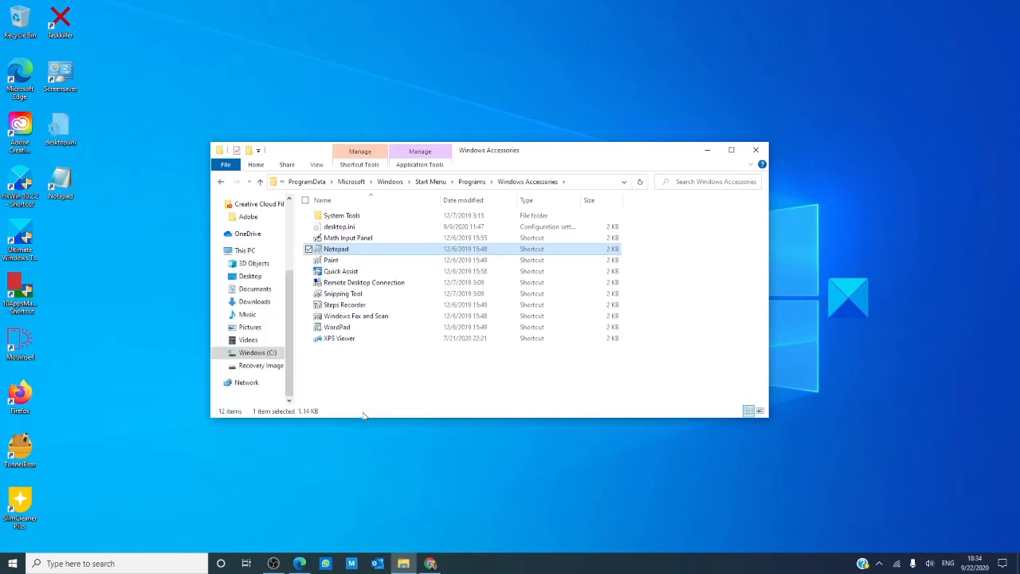
mouse_move(665, 256)
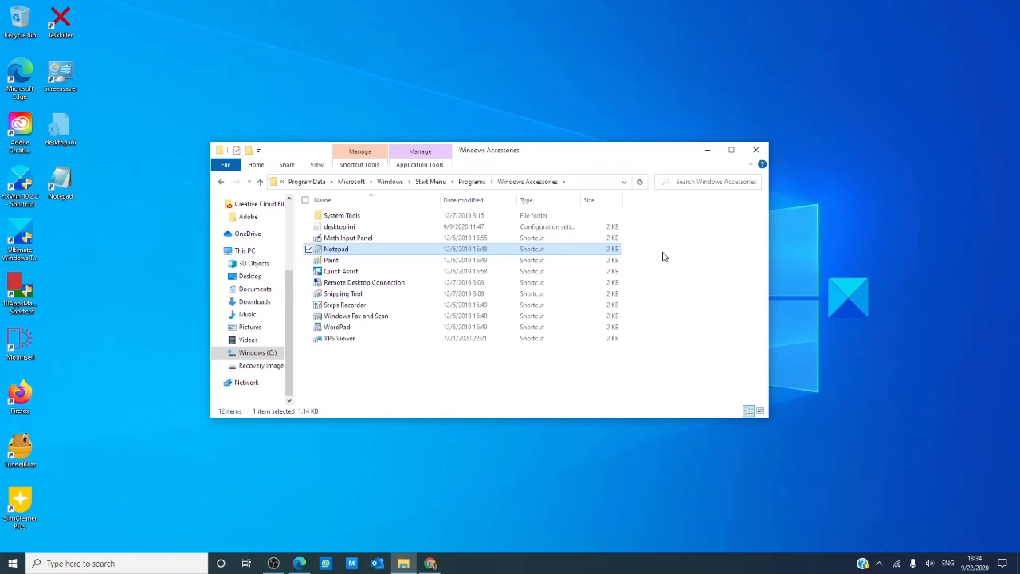
click(755, 150)
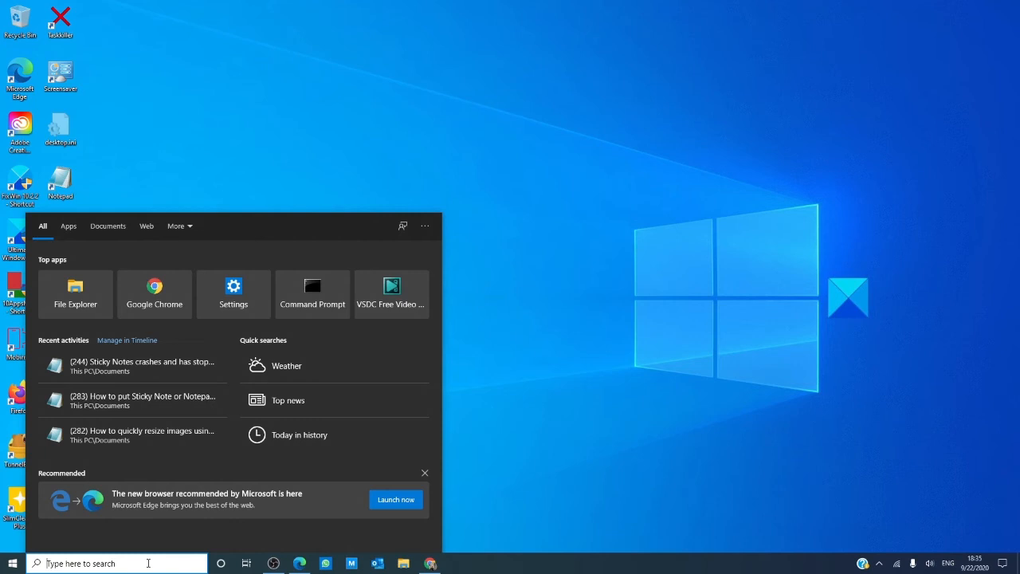
Search for 'Sticky Notes' and expand its actions to show Pin to Start and Pin to taskbar.
text(Sticky Notes)
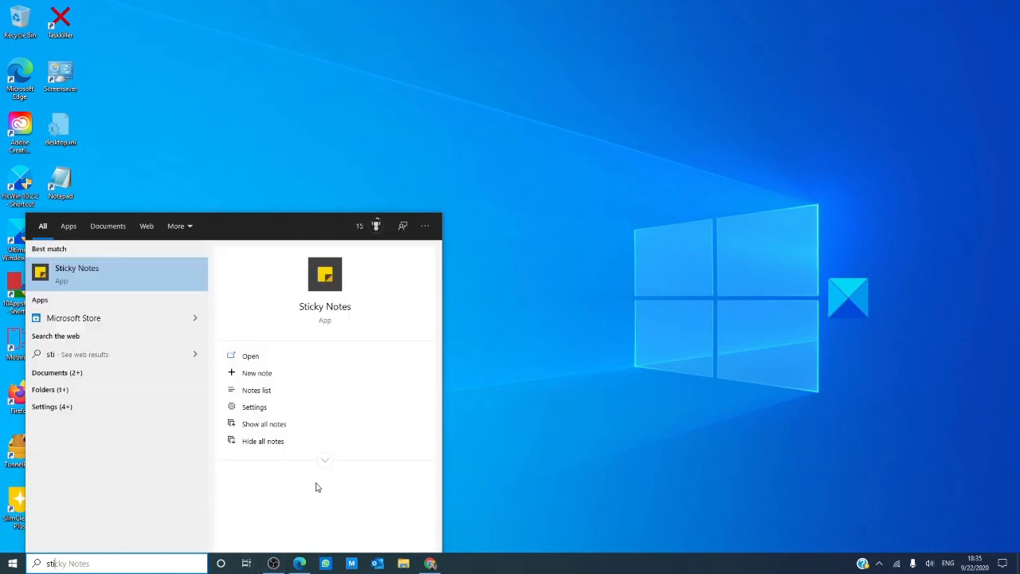
click(325, 459)
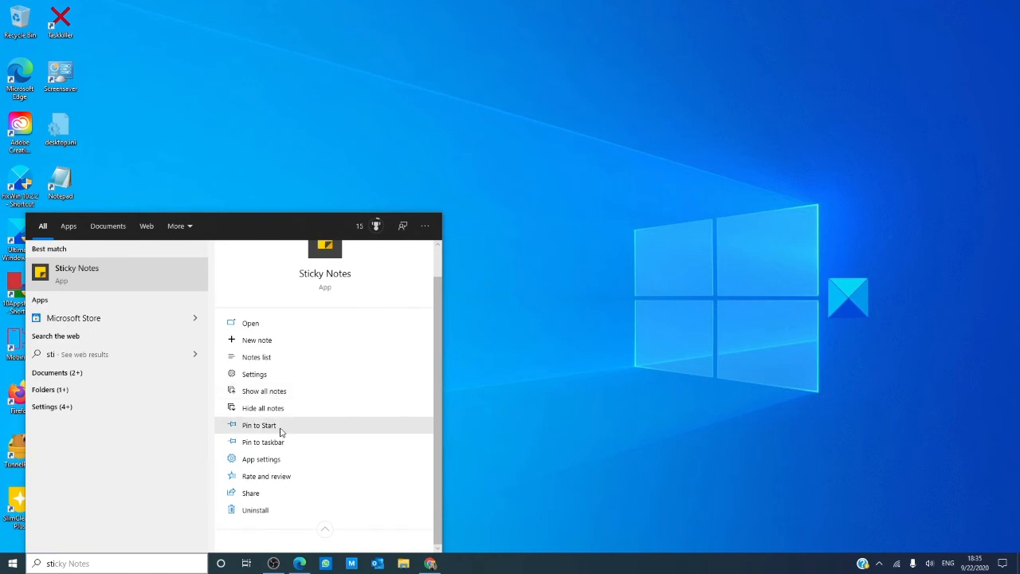
mouse_move(280, 450)
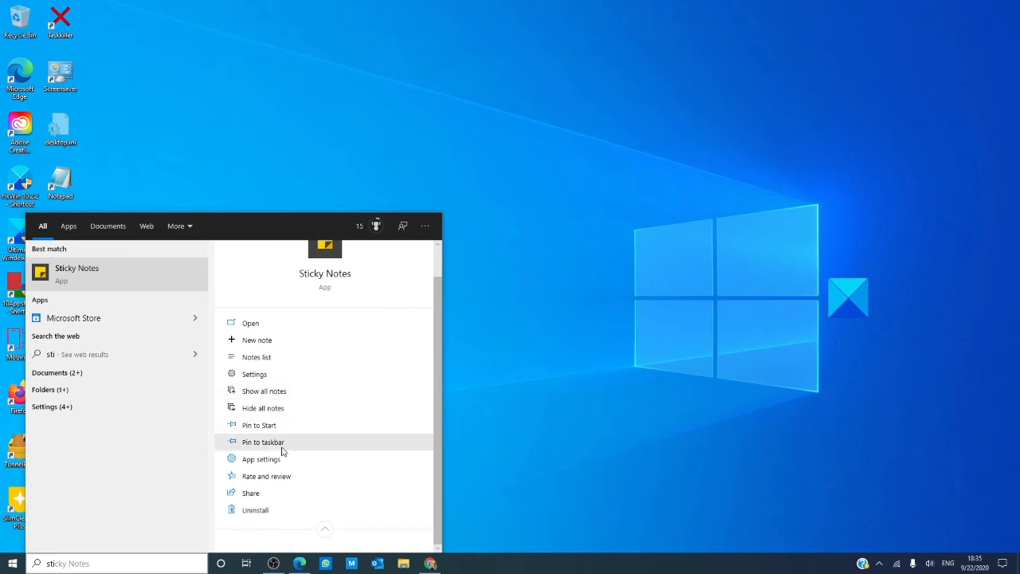
mouse_move(281, 436)
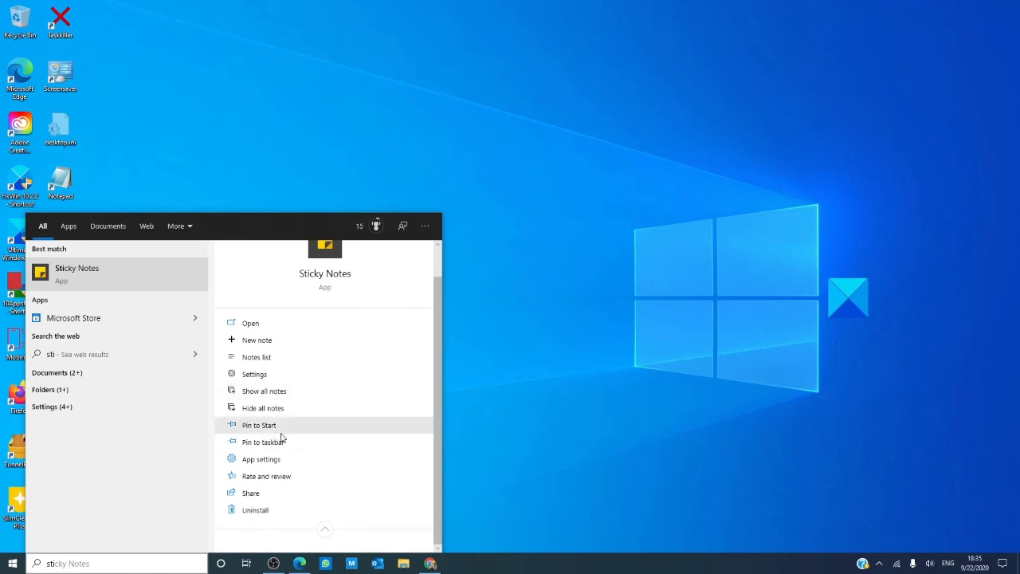
mouse_move(266, 442)
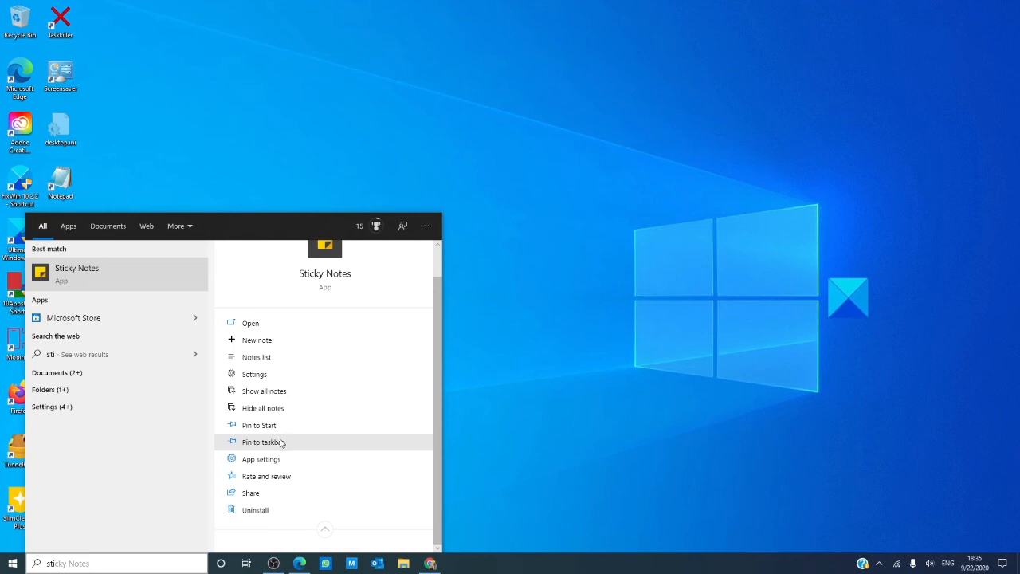